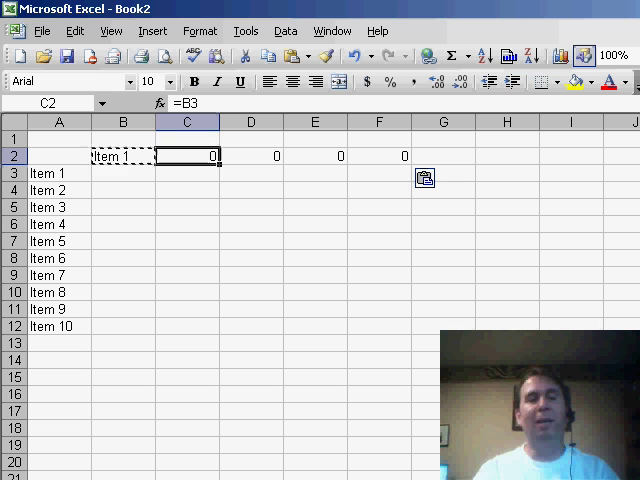
- Clear the zero-returning formulas from row 2, leaving the row empty
left_click_drag(188, 156, 252, 156)
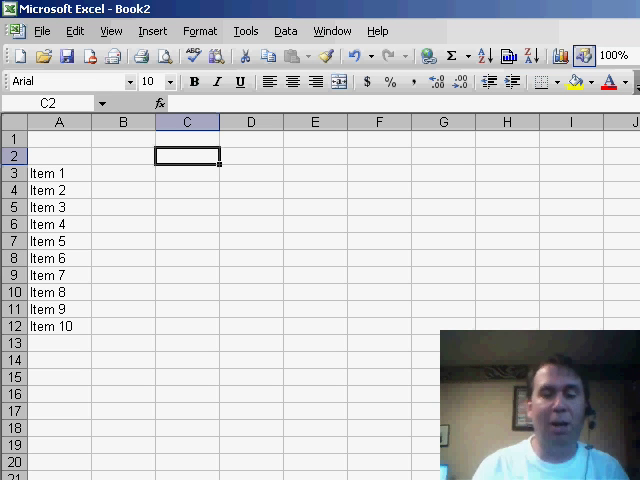
- Enter =COLUMN(A1) in C2 and copy it right to H2 so the cells return 1 to 6
type("=COLUM")
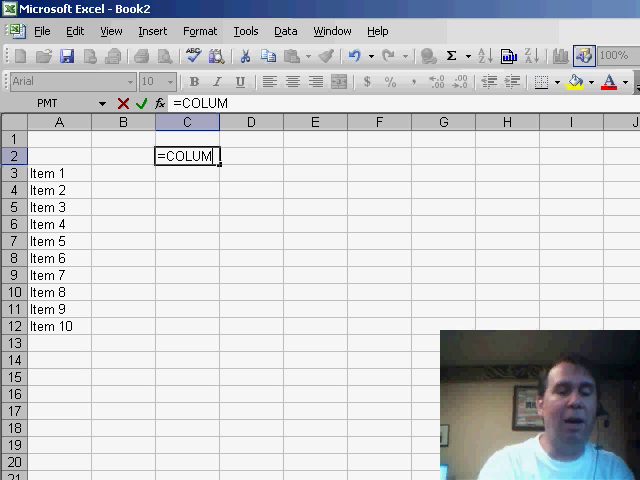
type("N(")
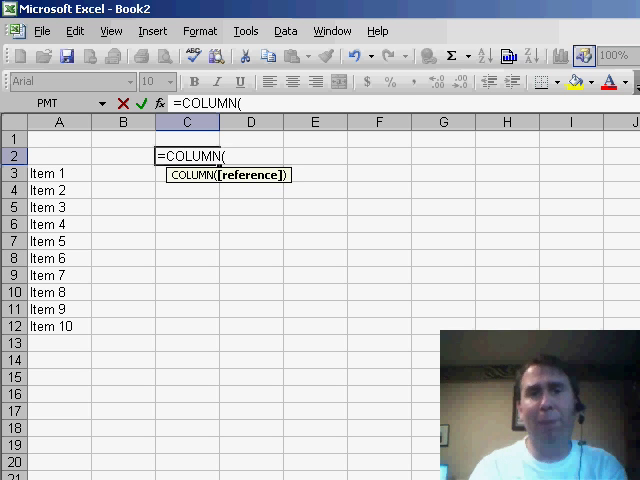
key("Return")
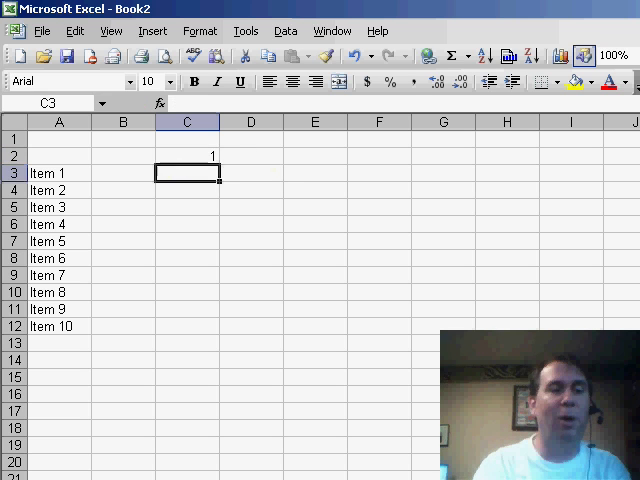
left_click(188, 156)
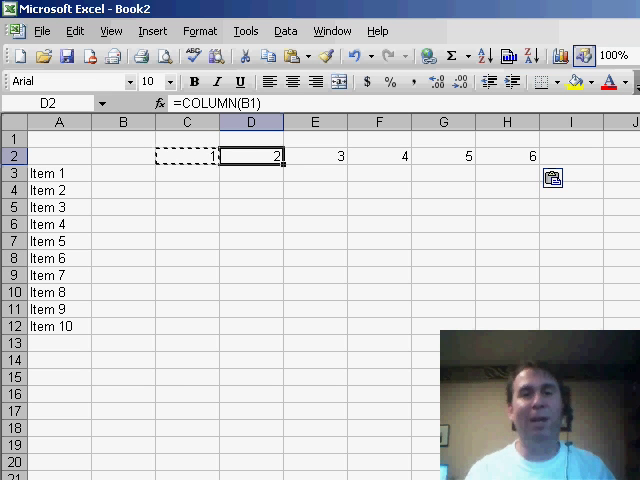
left_click(442, 156)
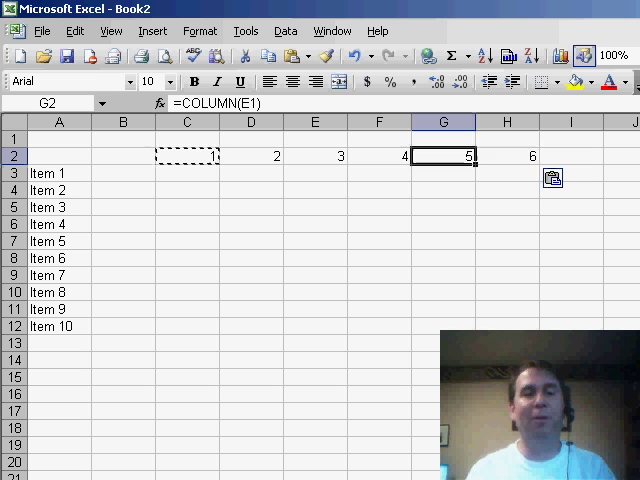
left_click(378, 156)
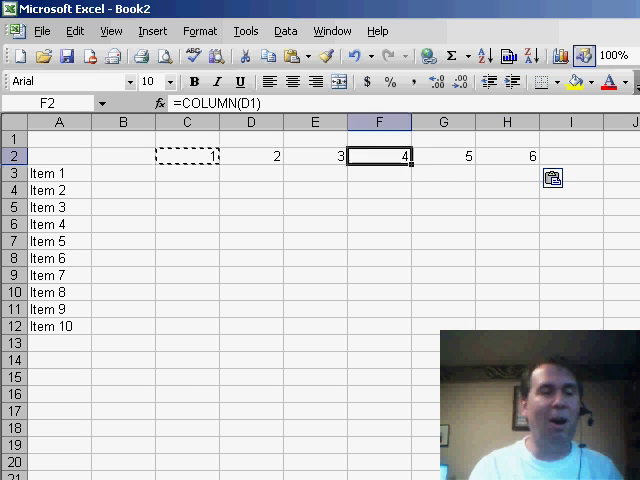
left_click(188, 156)
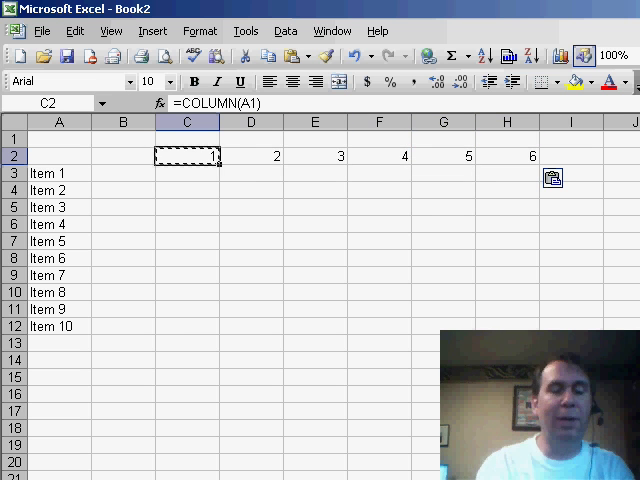
- Enter =INDEX($A$3:$A$12,COLUMN(A1)) in C2 and fill to H2, showing Item 1 to Item 6
type("=INDEX(")
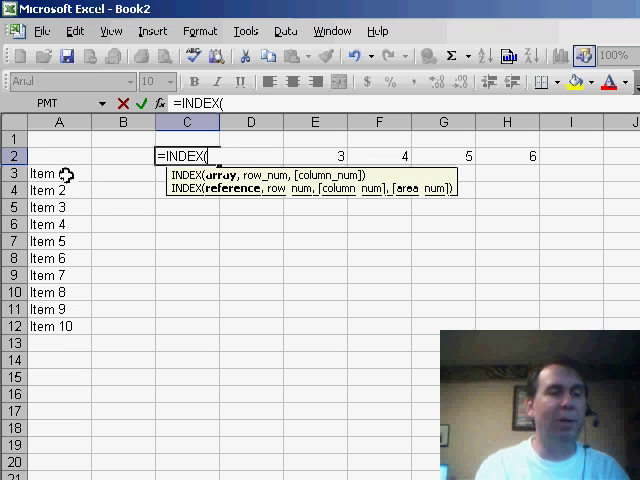
left_click_drag(58, 172, 58, 326)
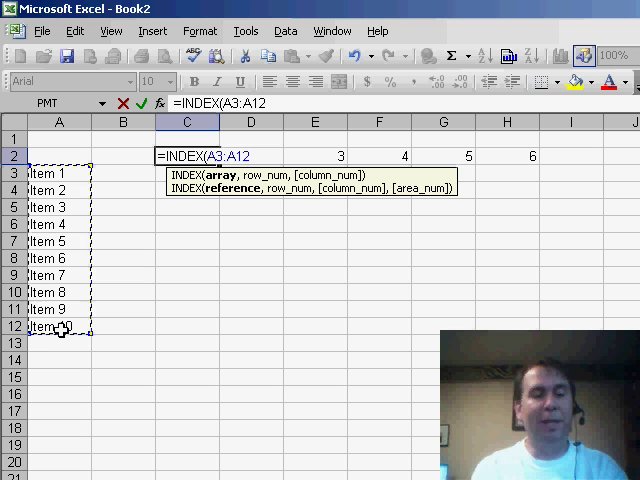
key("f4")
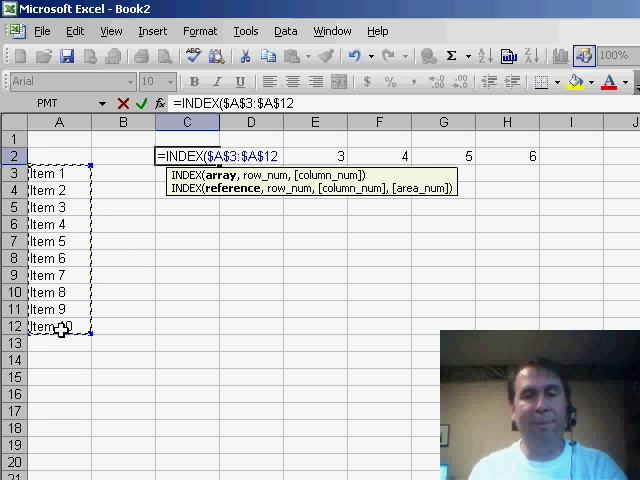
type(",")
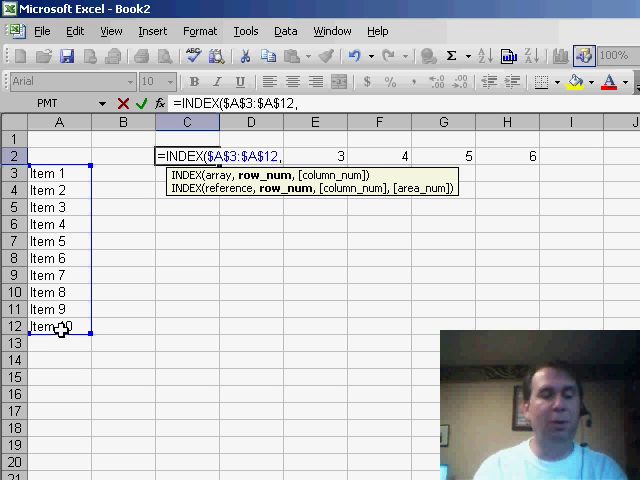
type("COLUMN(")
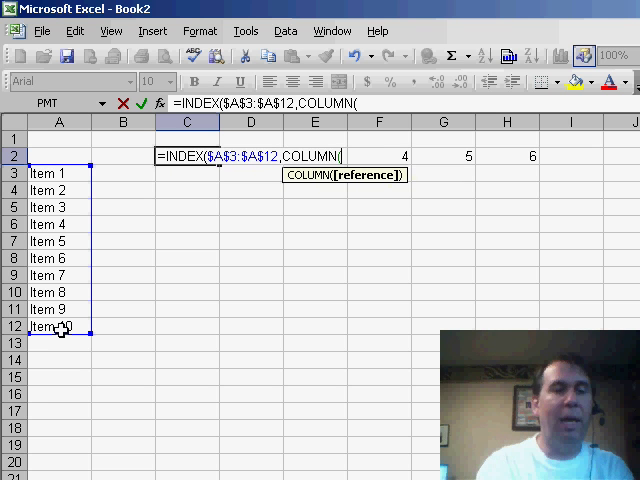
type("A1")
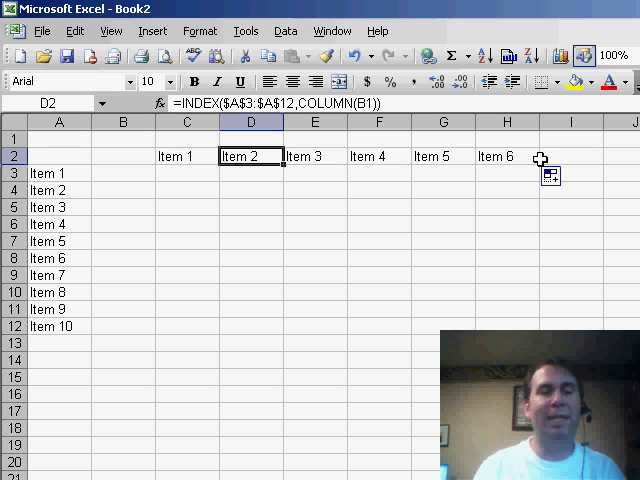
left_click(442, 156)
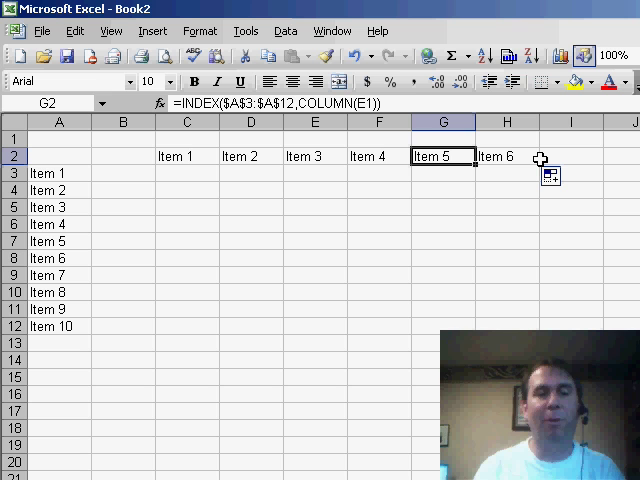